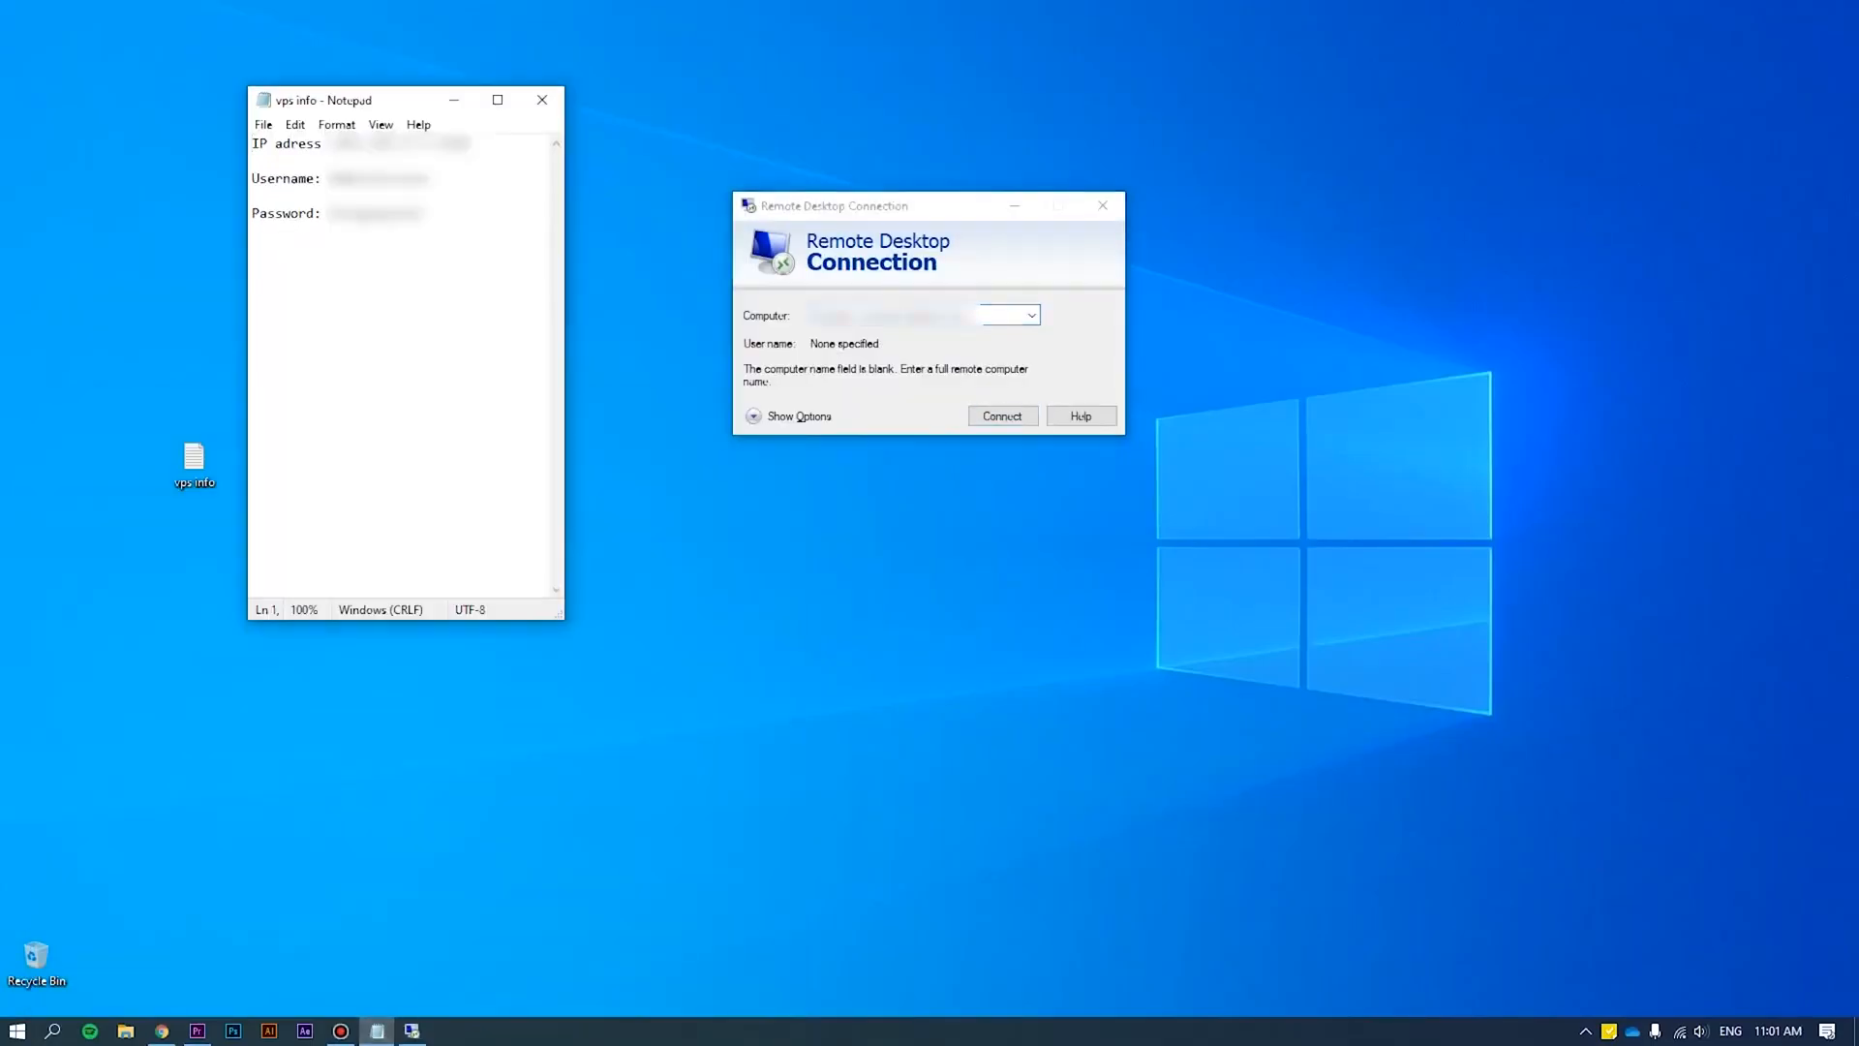
Step: Connect to the remote server as Administrator and accept the untrusted certificate warning
{"action": "left_click", "coordinate": [1001, 416]}
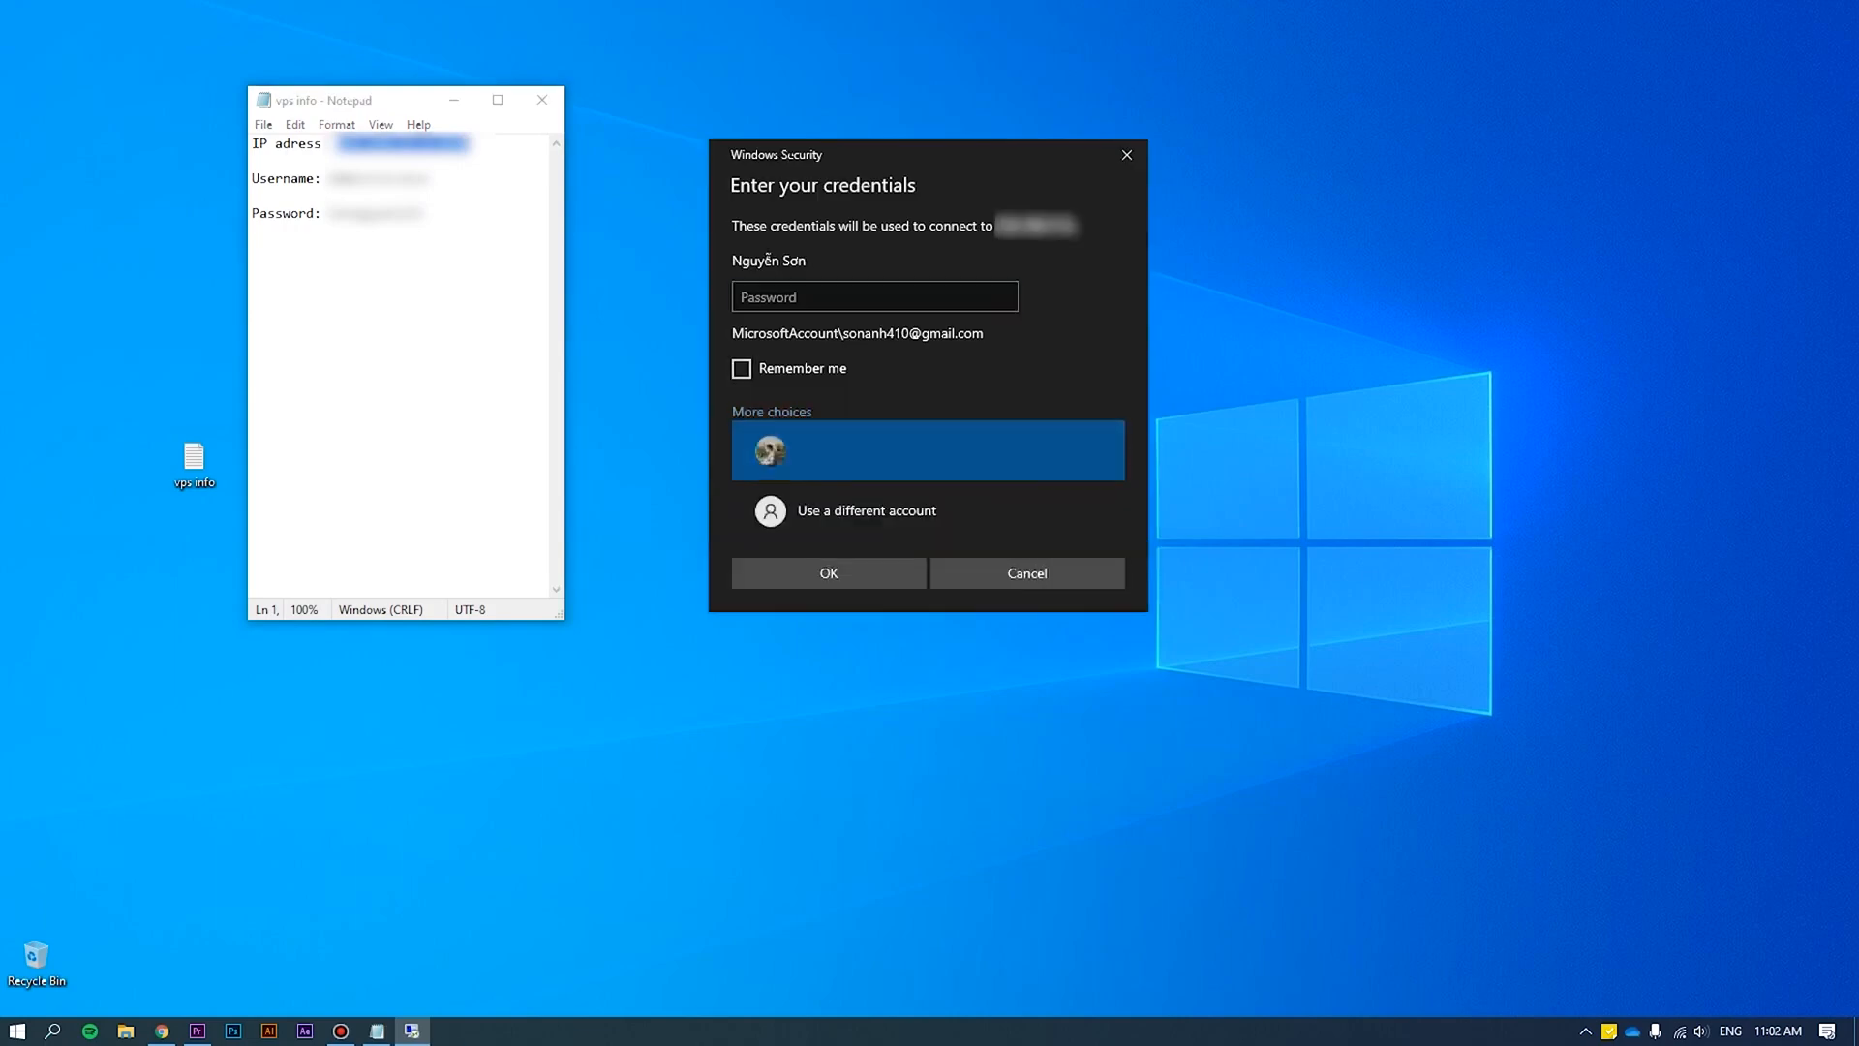
{"action": "type", "text": "Administrator"}
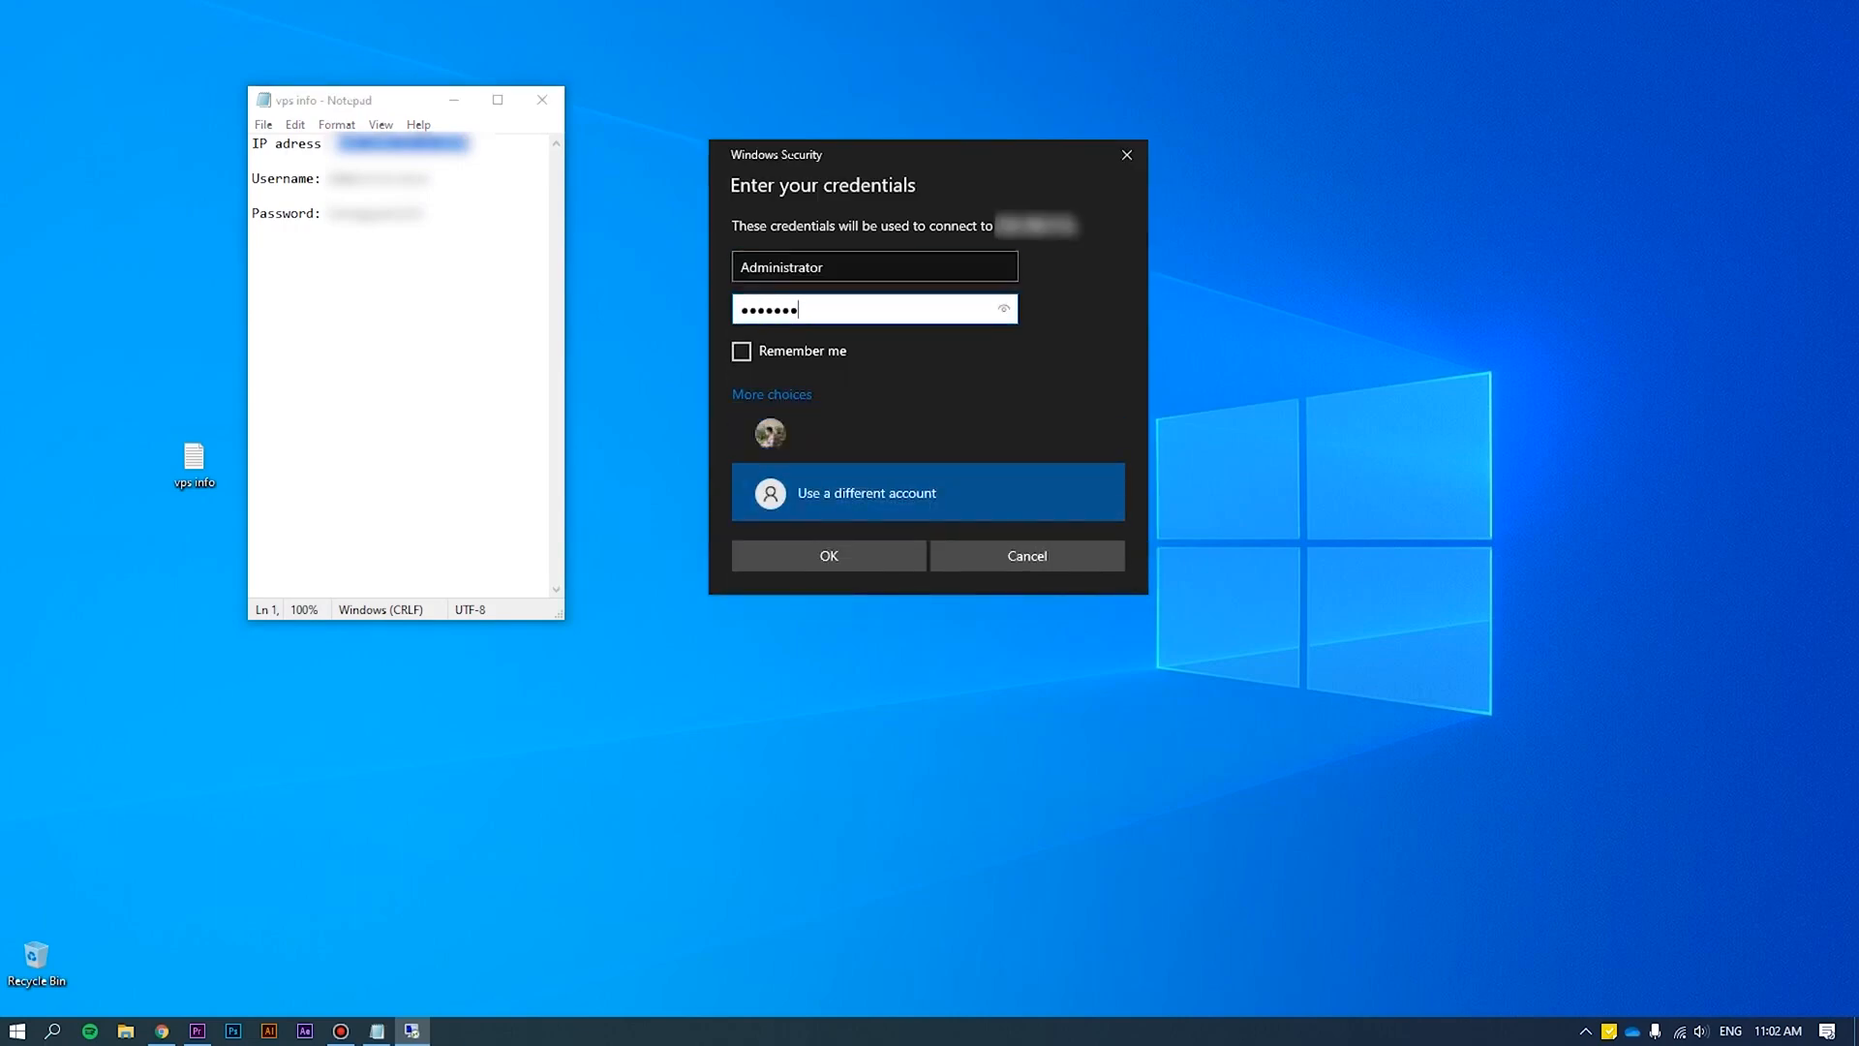
{"action": "left_click", "coordinate": [827, 555]}
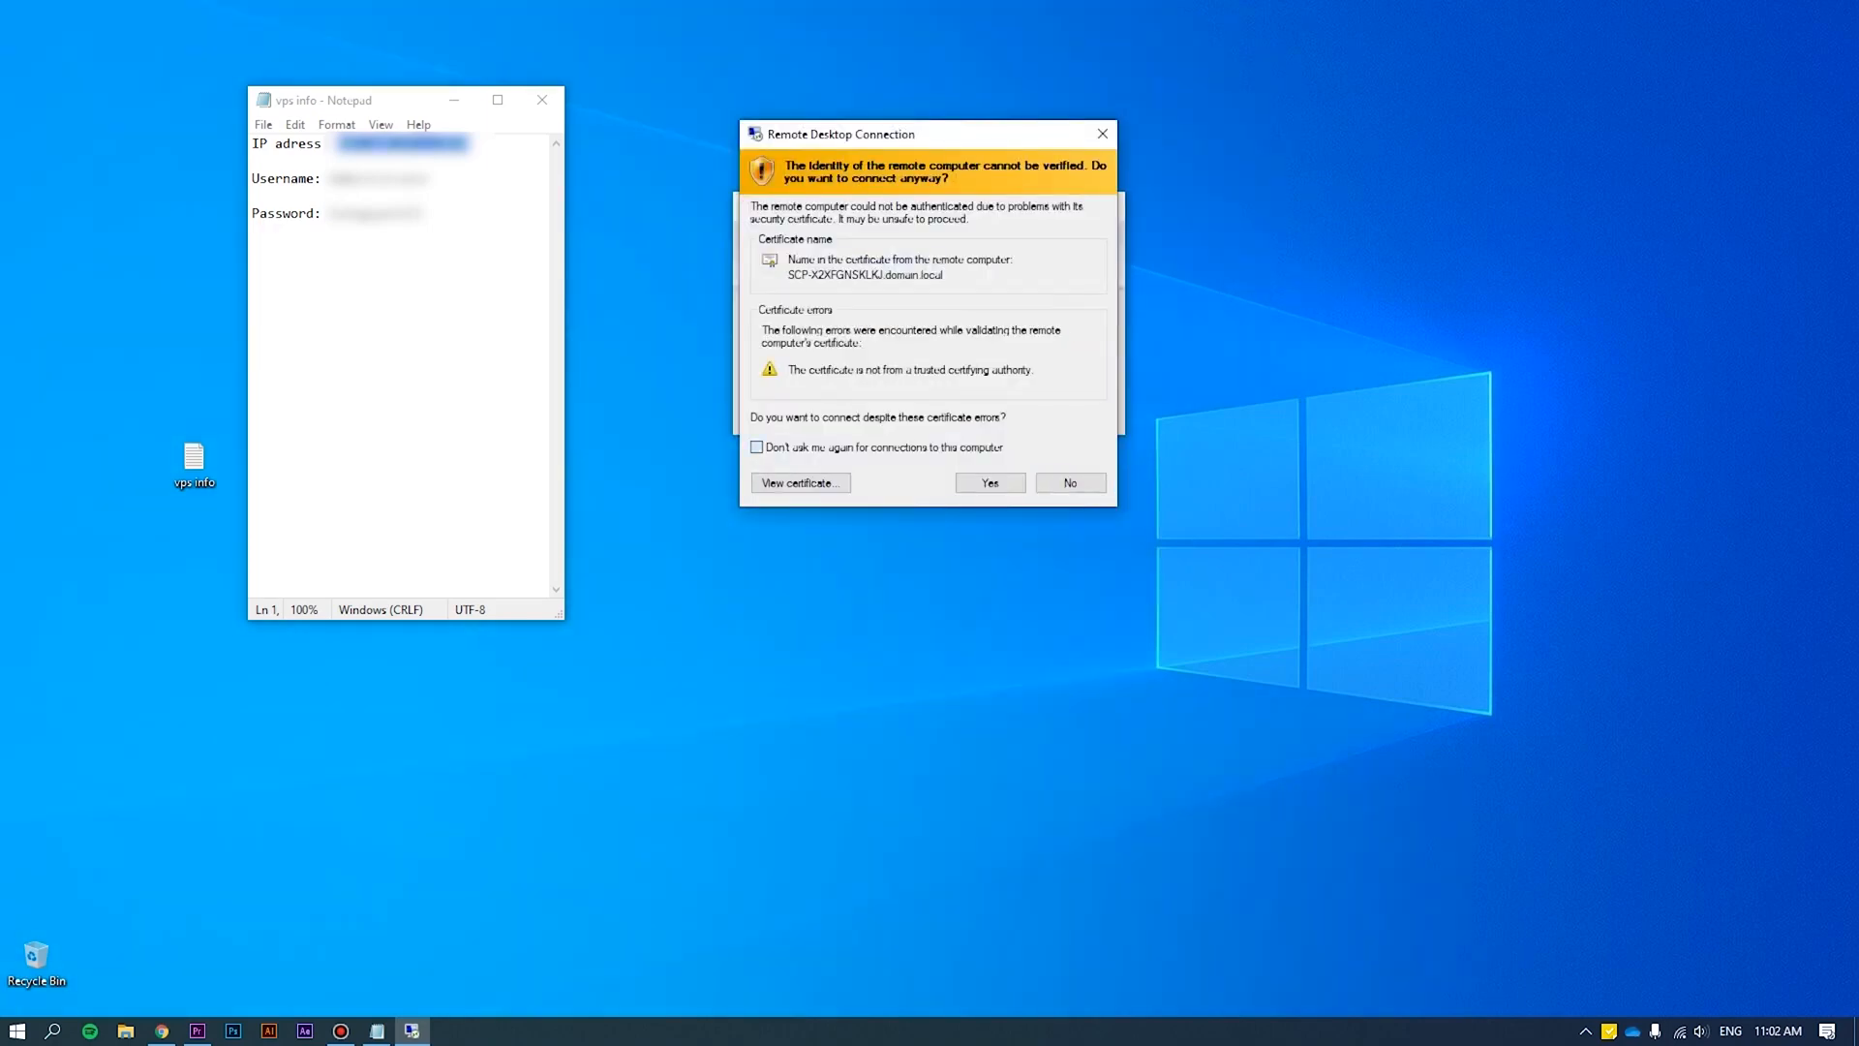
{"action": "left_click", "coordinate": [989, 482]}
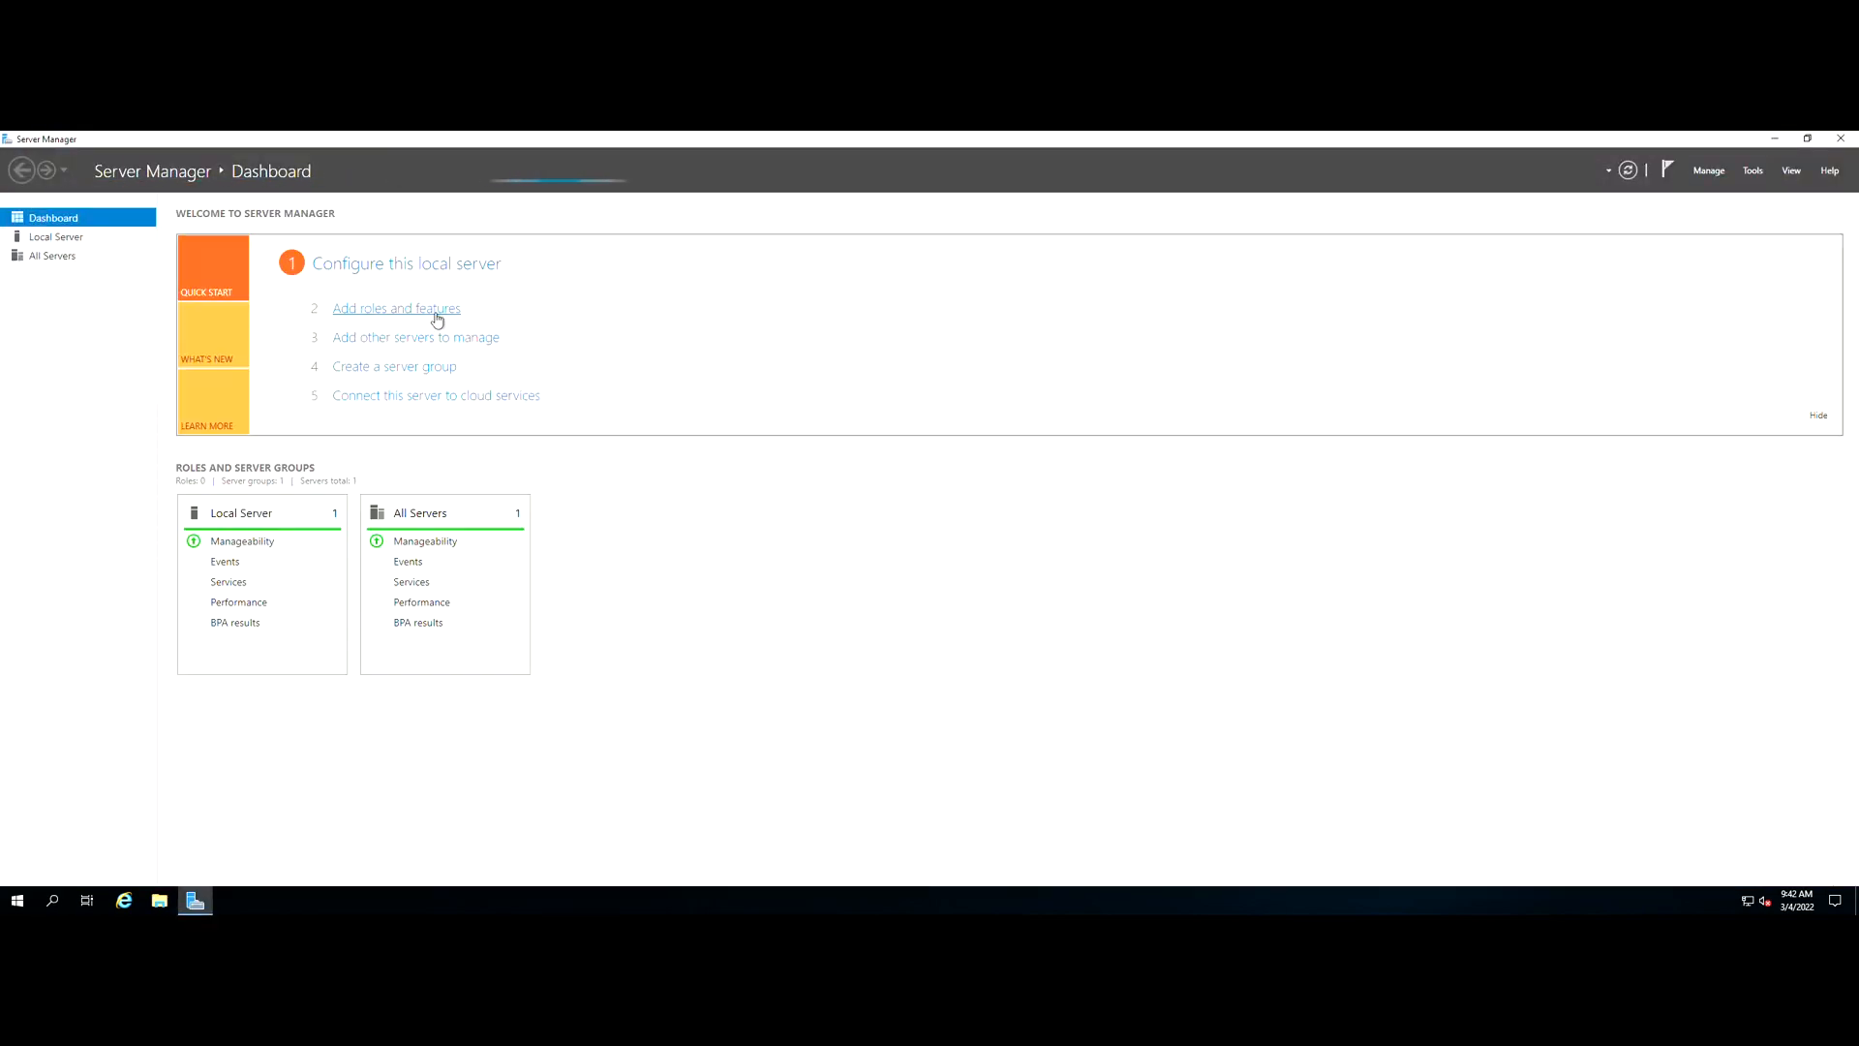
Step: Launch Add Roles and Features from Manage and keep role-based installation through to the destination server page
{"action": "left_click", "coordinate": [1708, 169]}
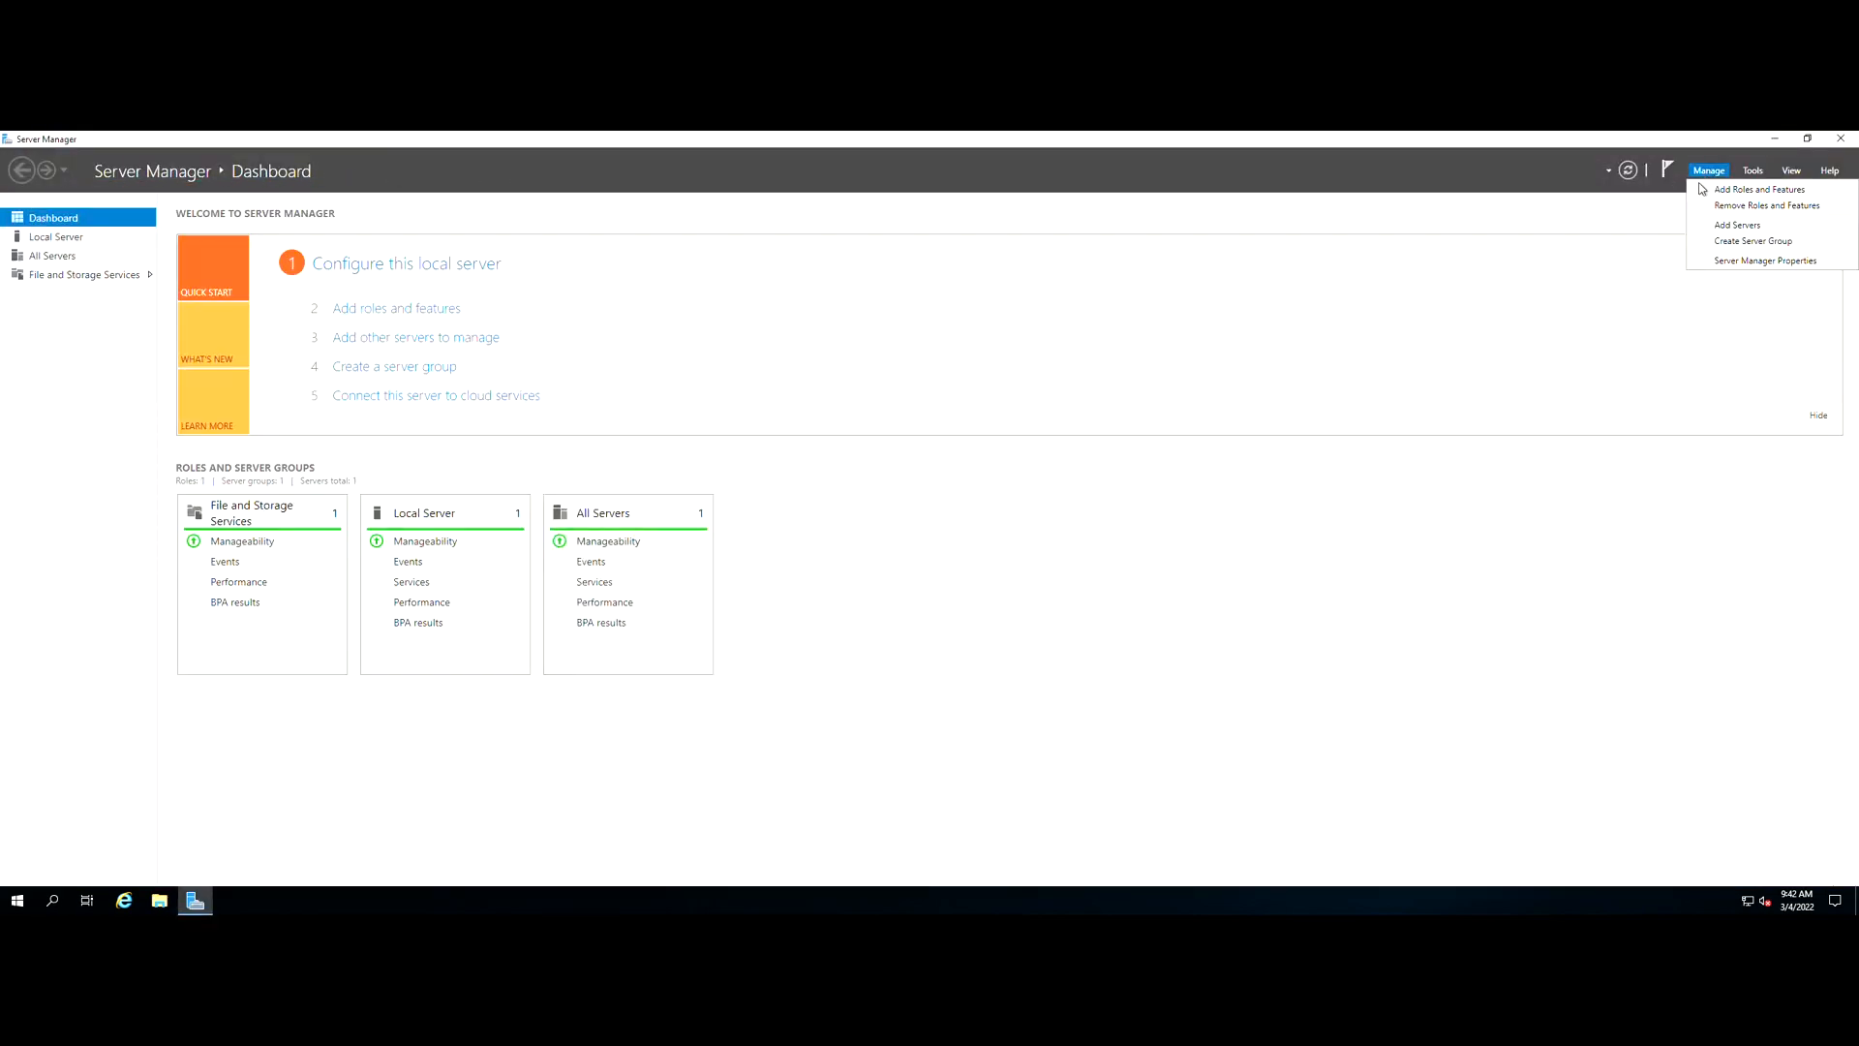
{"action": "left_click", "coordinate": [1759, 190]}
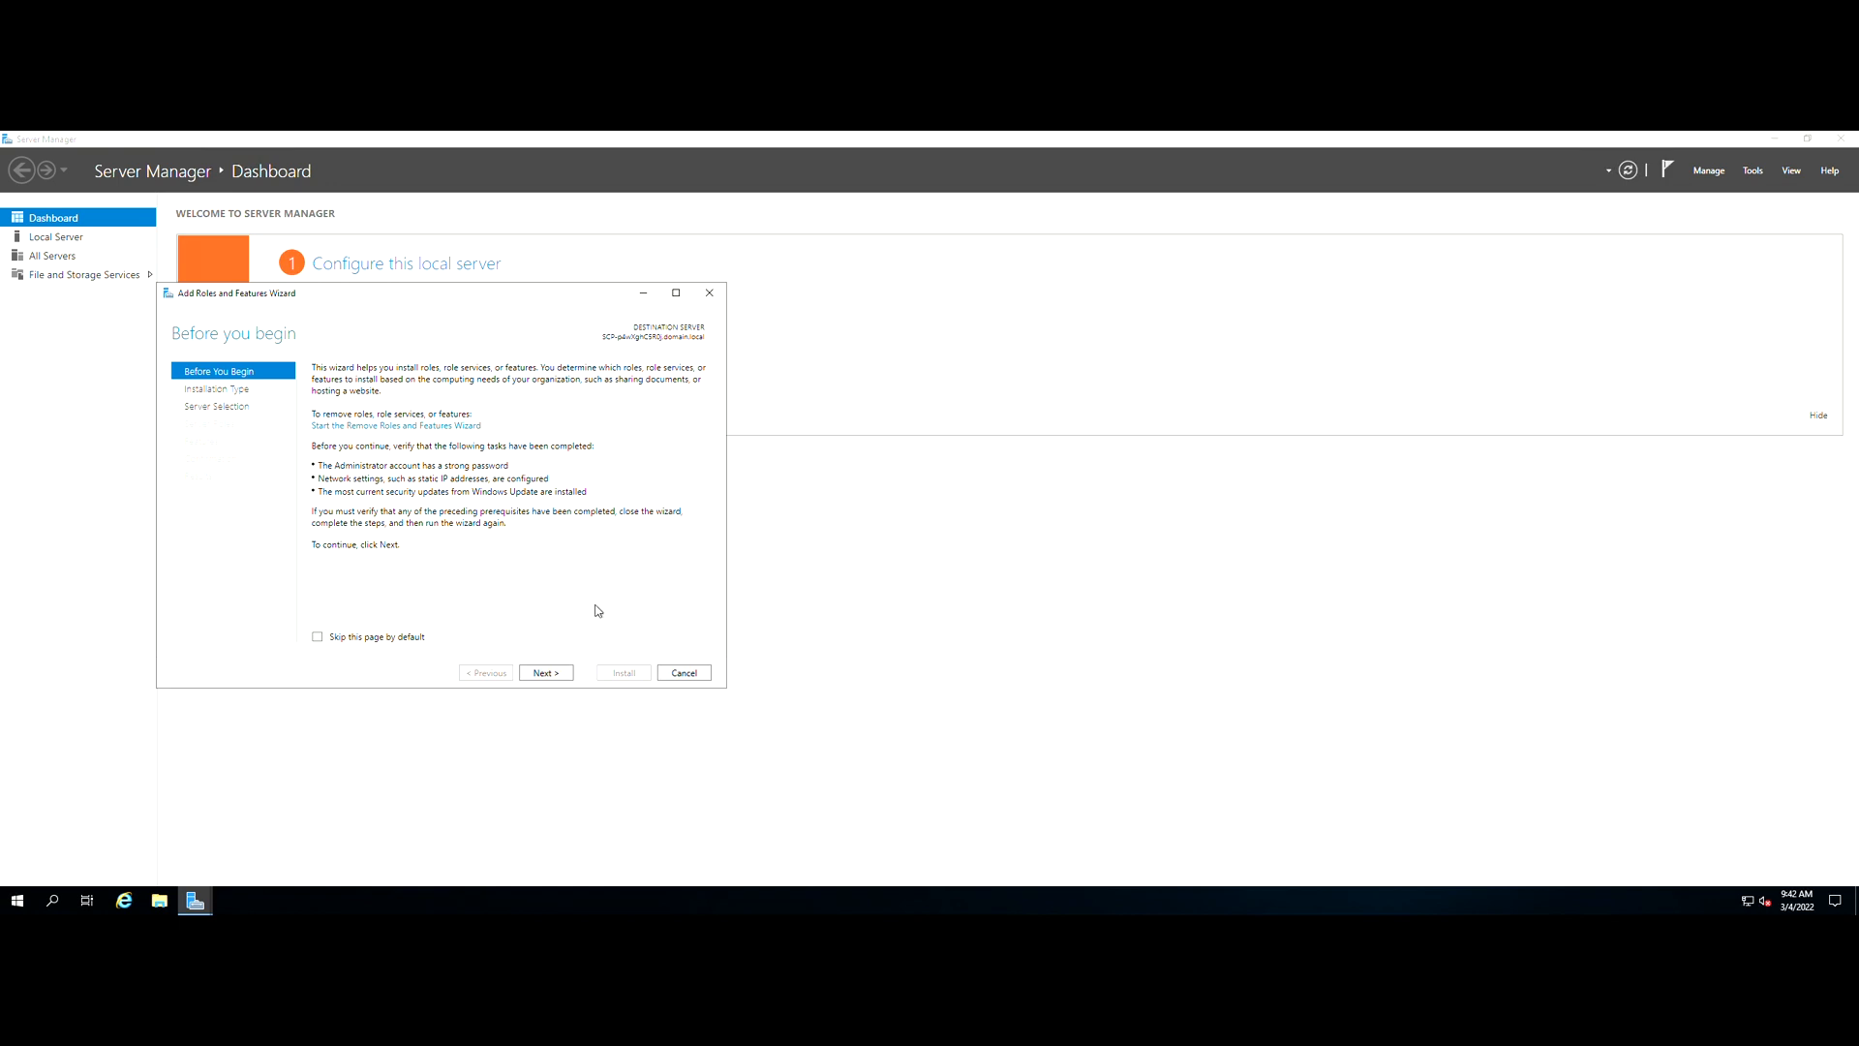
{"action": "left_click", "coordinate": [544, 672]}
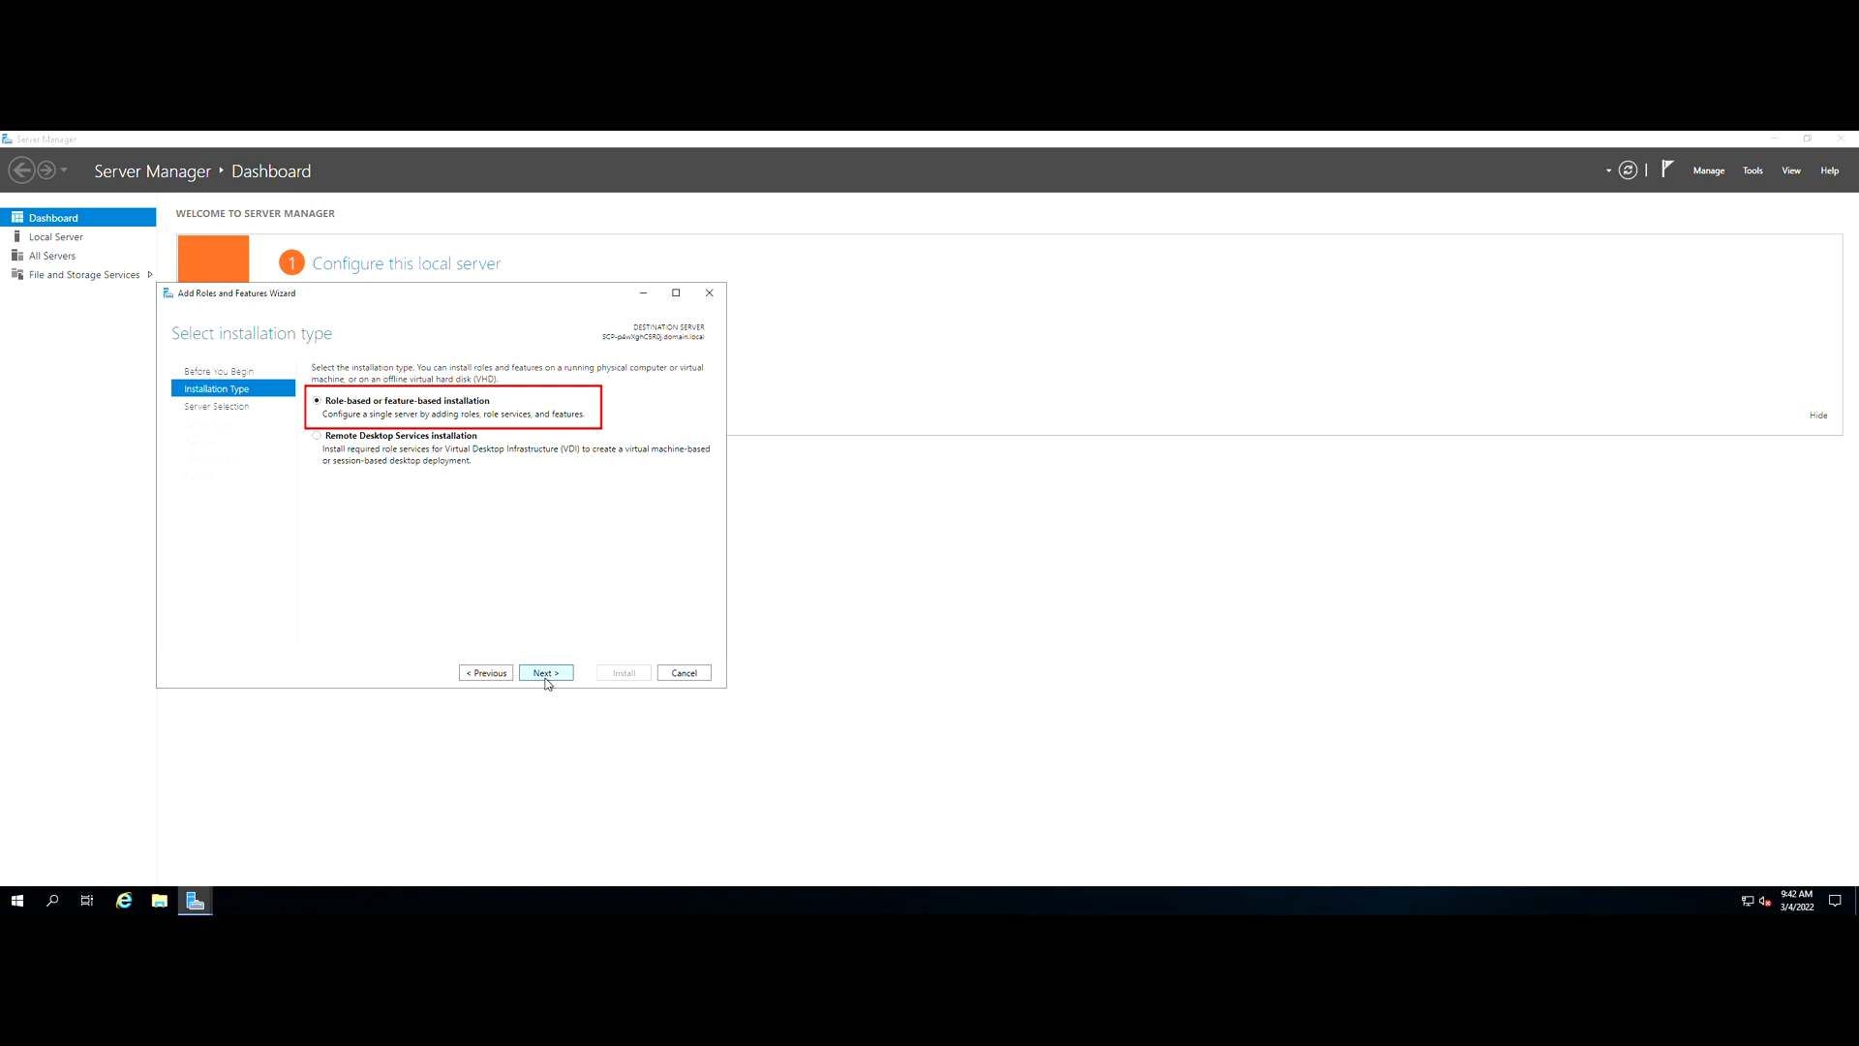
{"action": "left_click", "coordinate": [546, 672]}
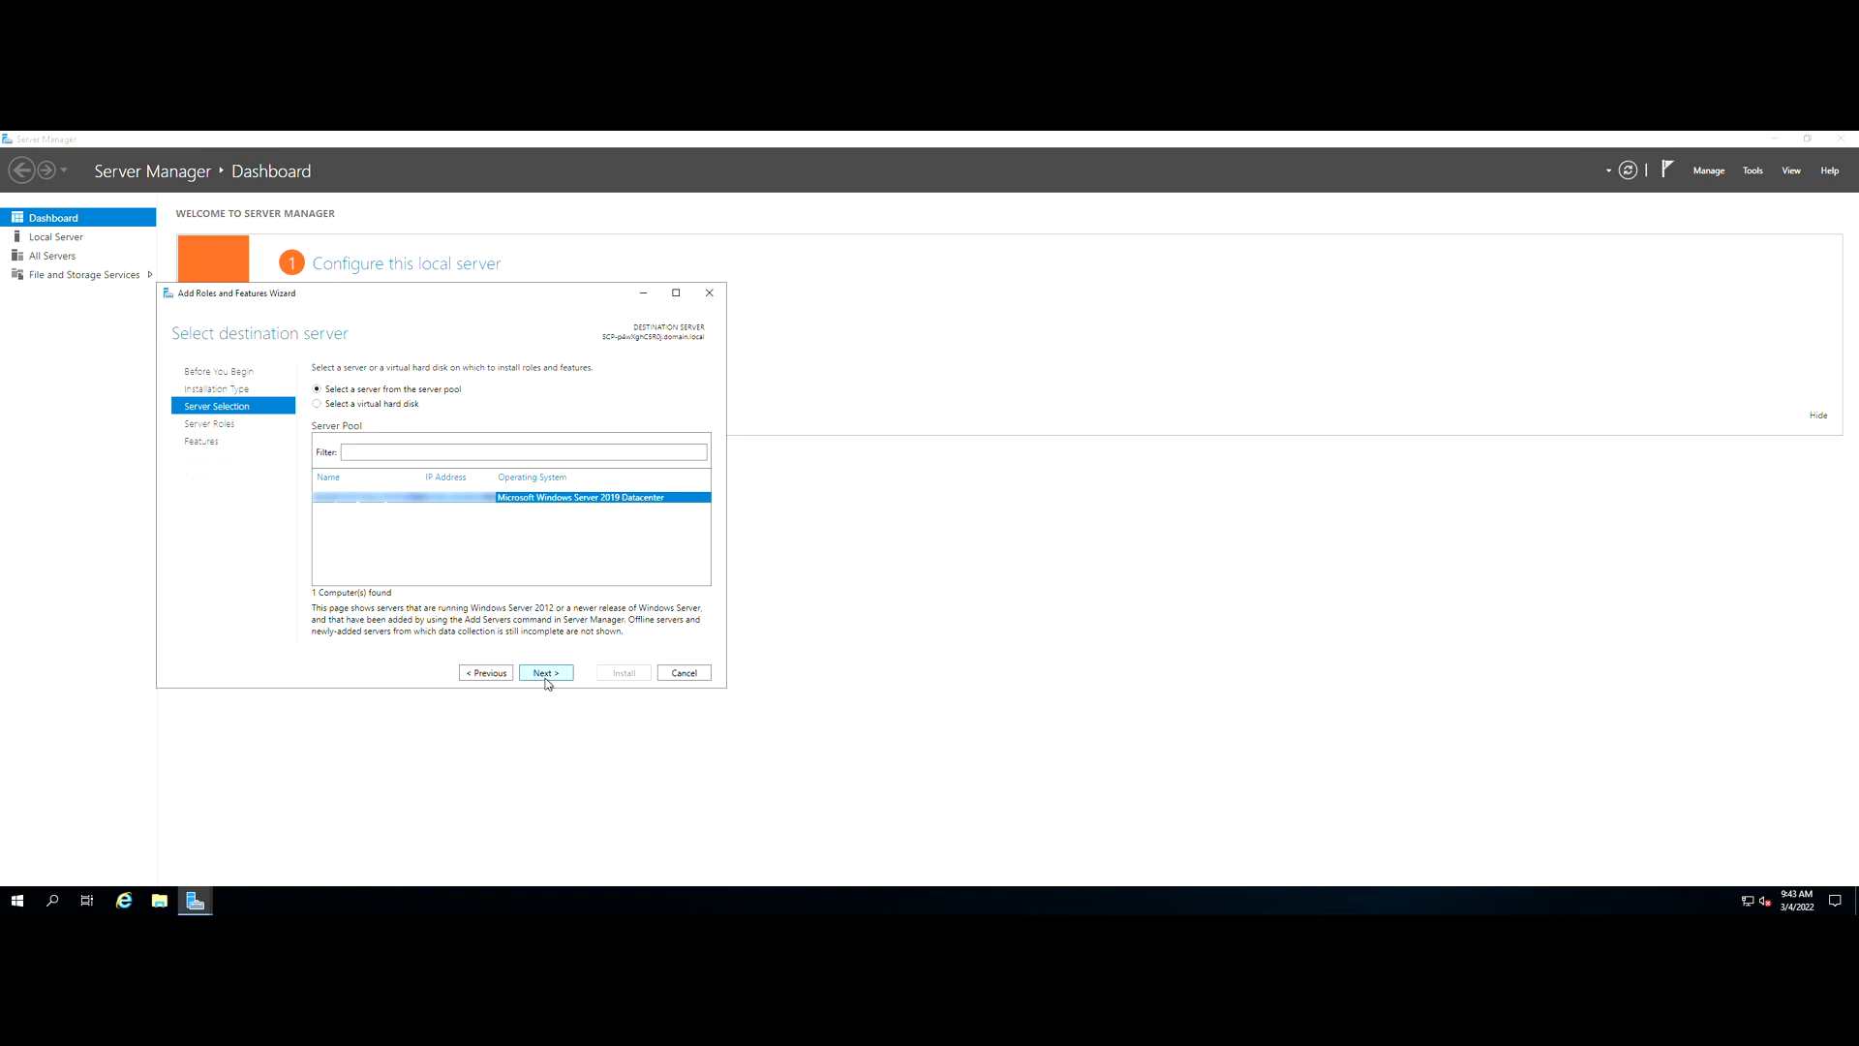
Step: Choose the Web Server (IIS) role with its management tools, keeping default features and role services
{"action": "left_click", "coordinate": [544, 672]}
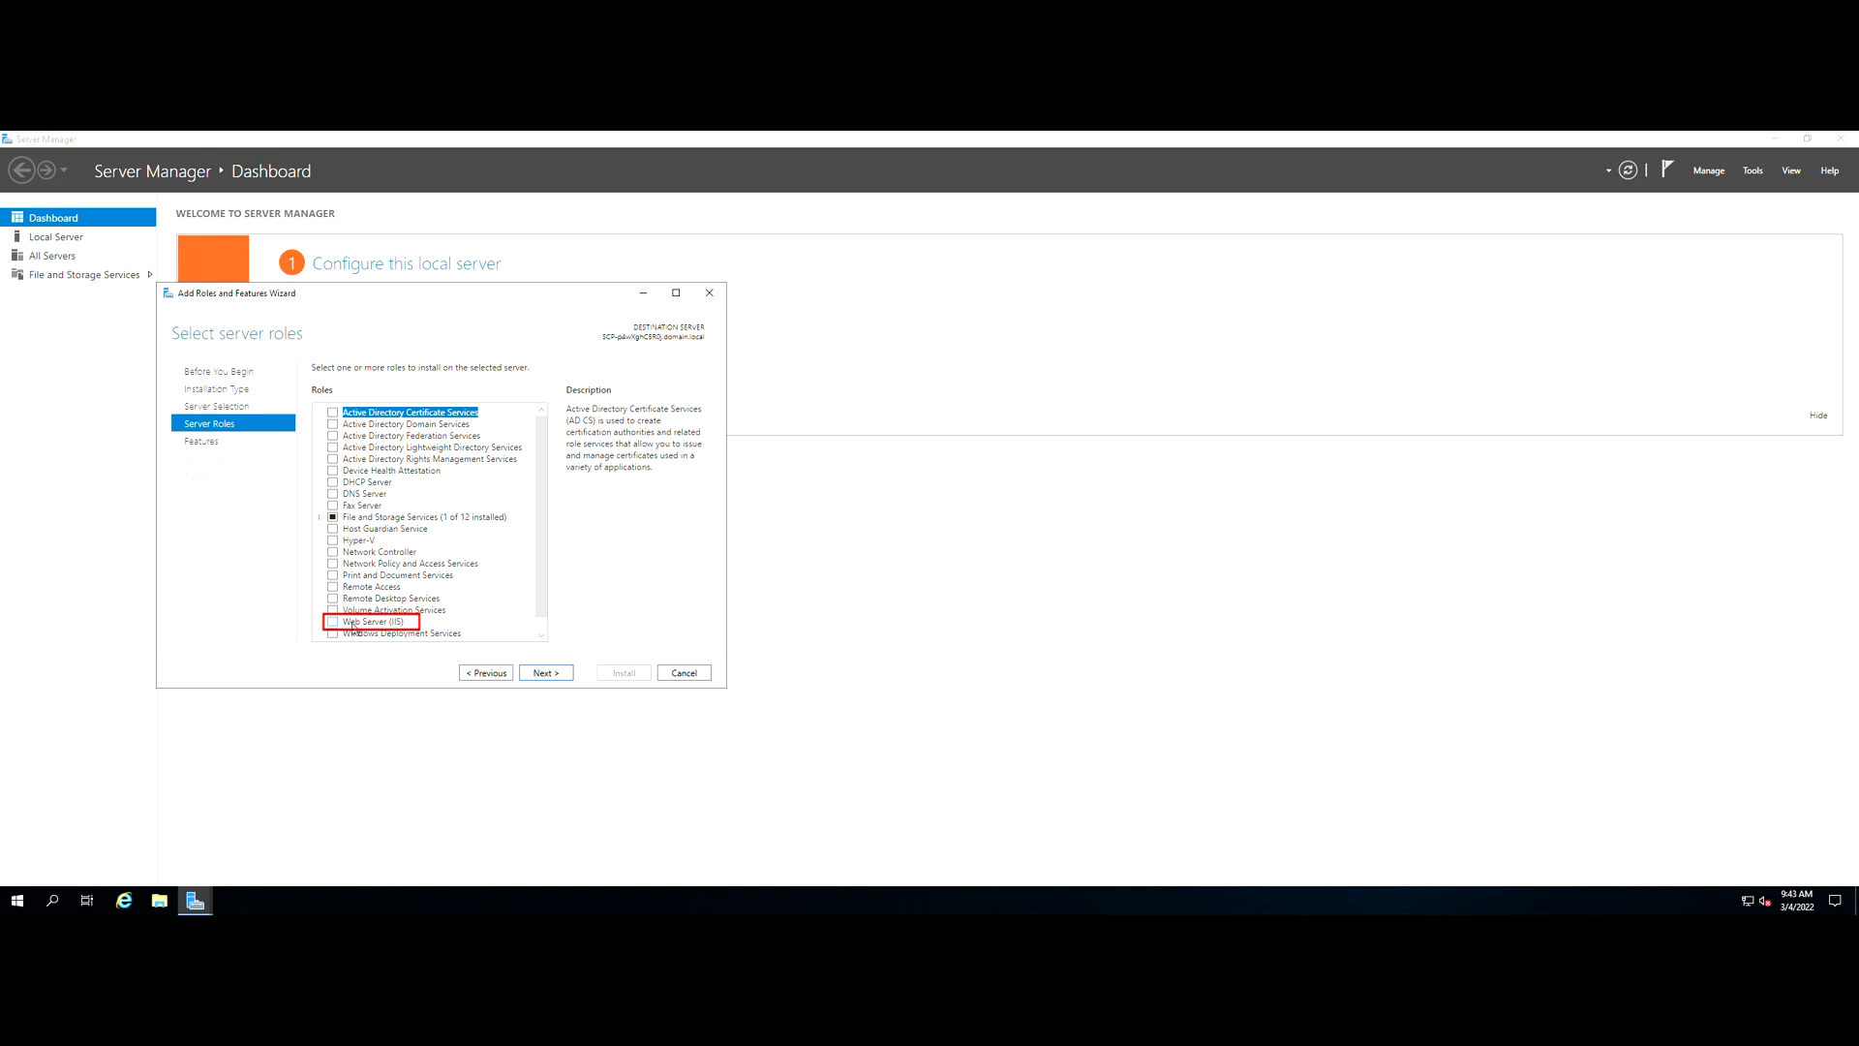
{"action": "left_click", "coordinate": [333, 621]}
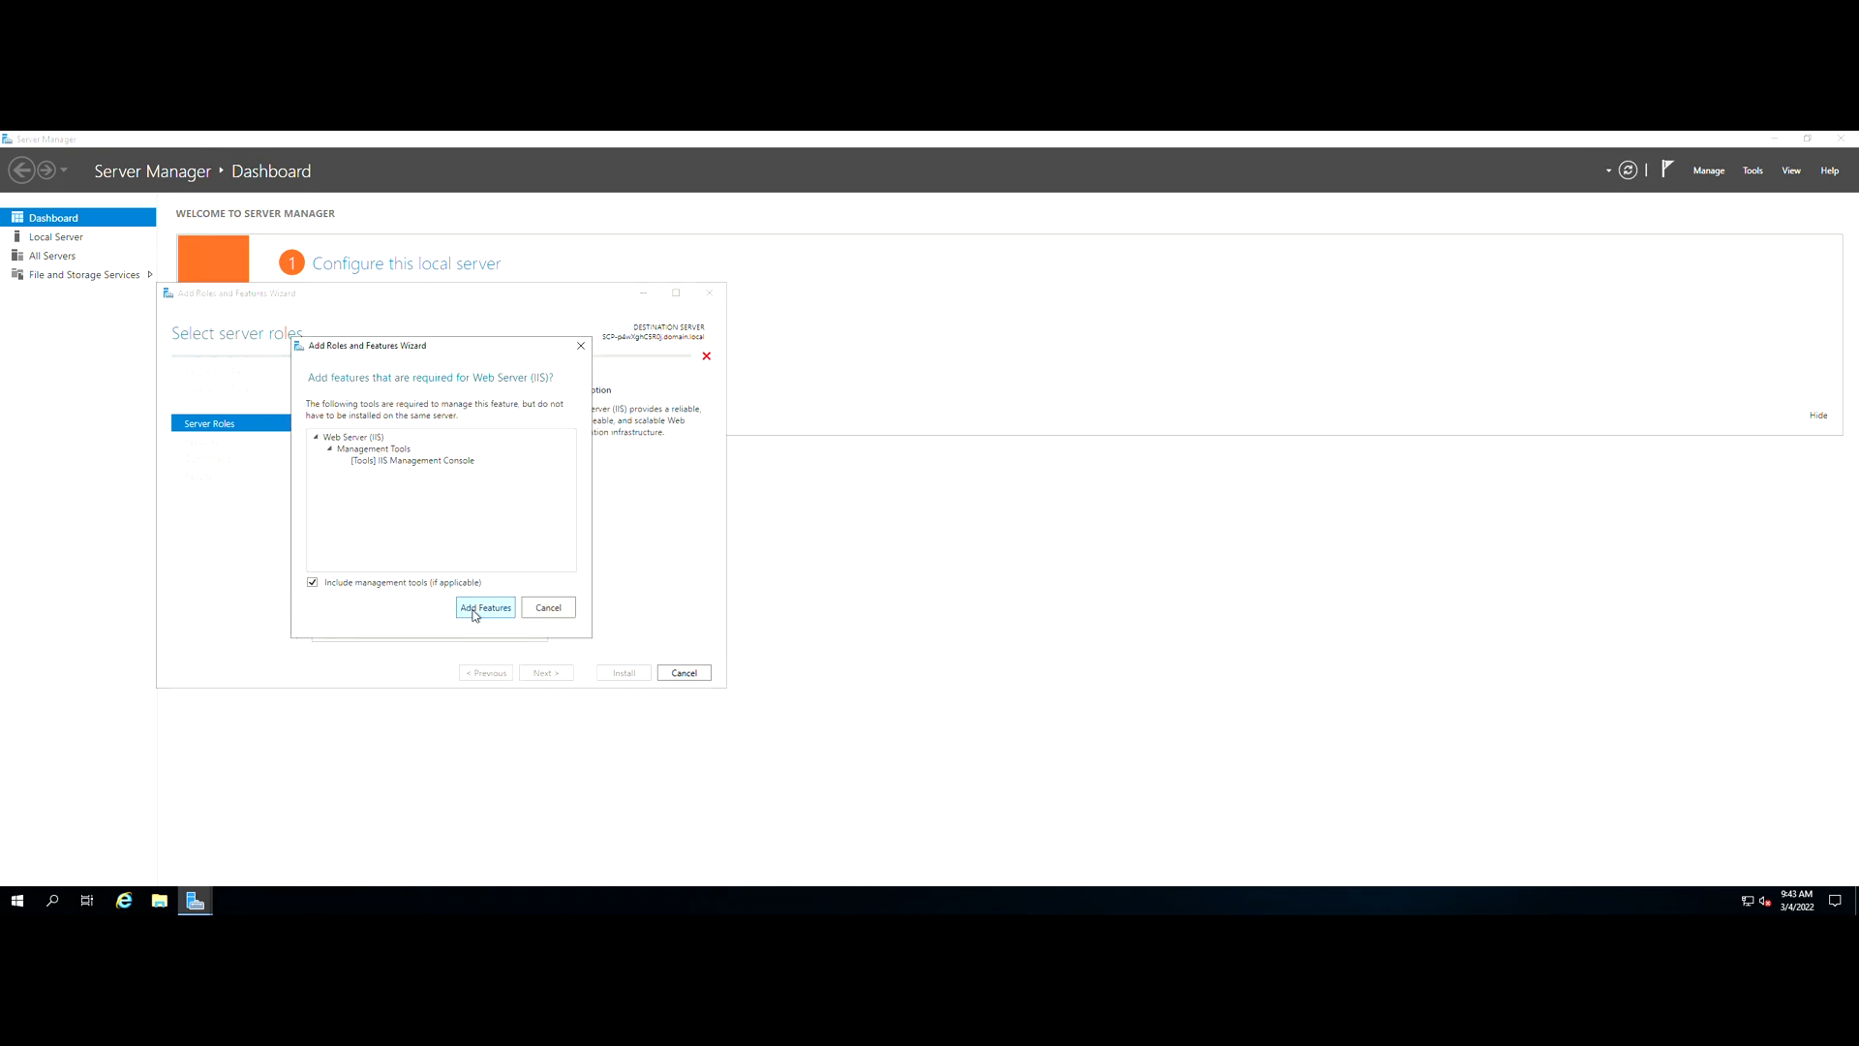
{"action": "left_click", "coordinate": [485, 607]}
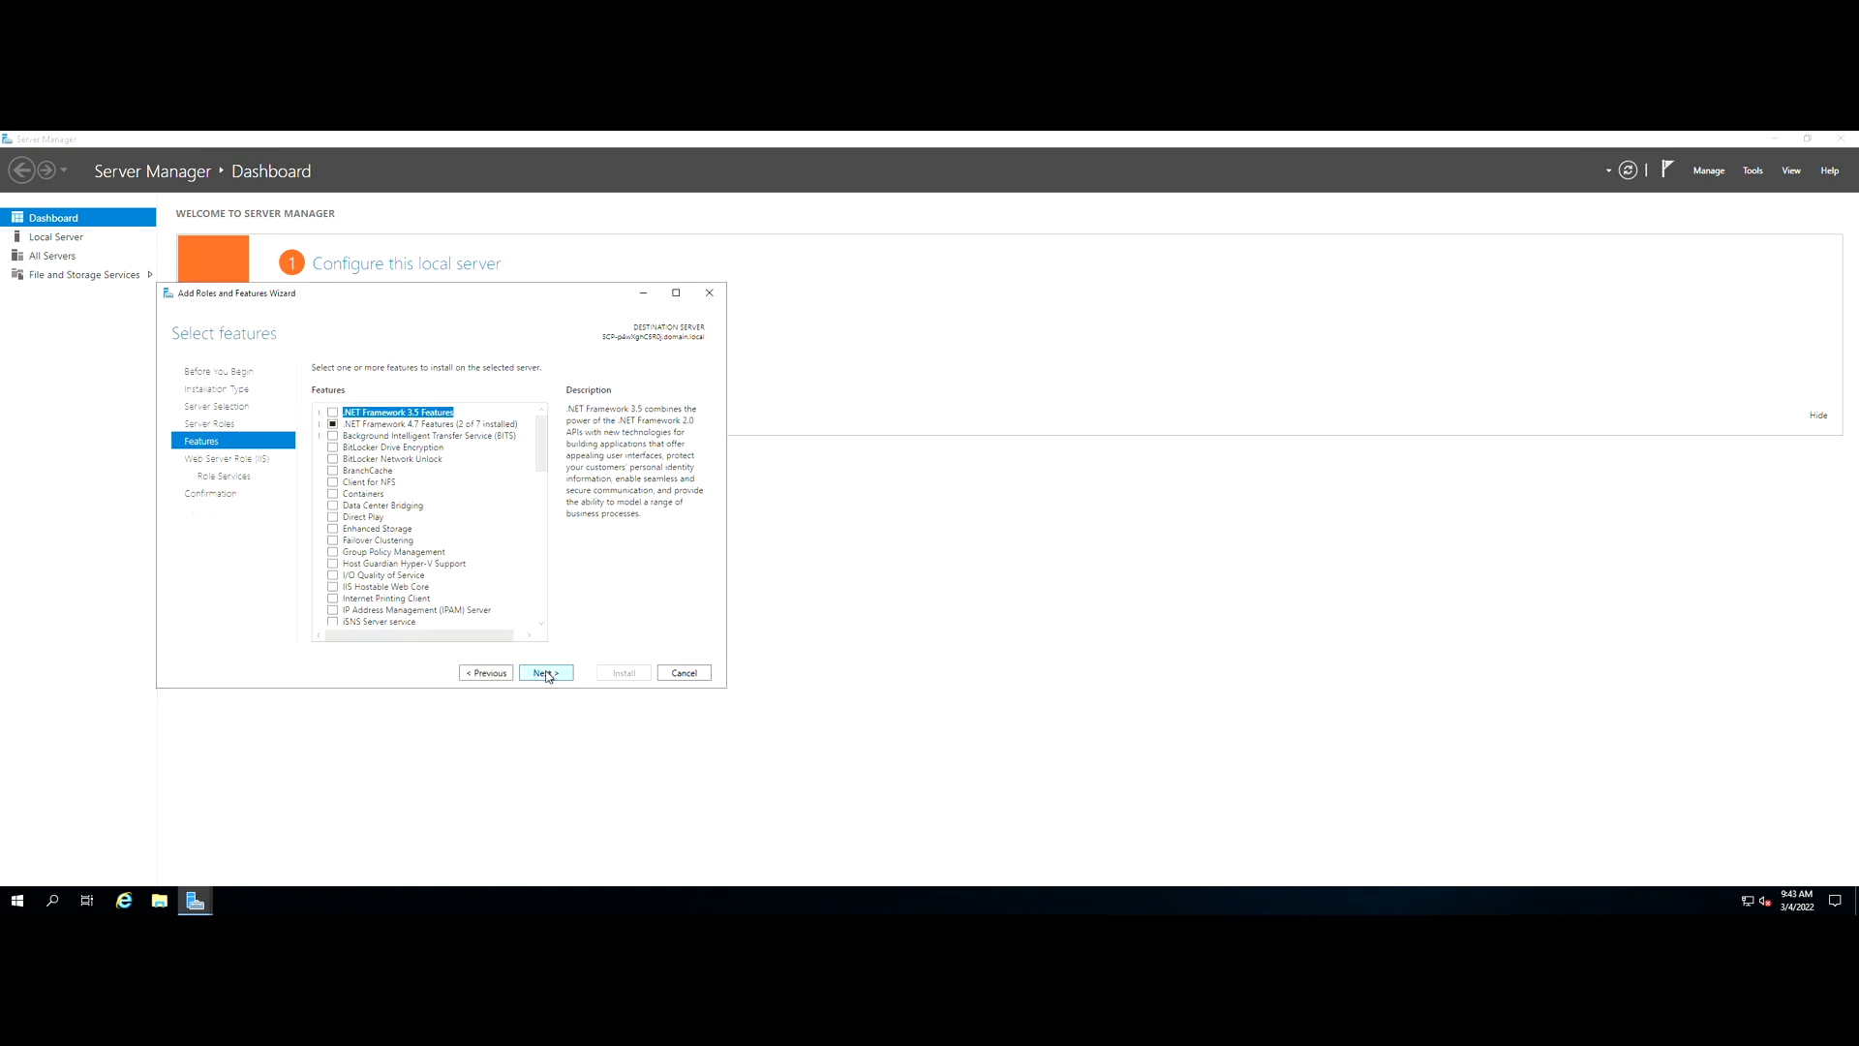
{"action": "left_click", "coordinate": [545, 672]}
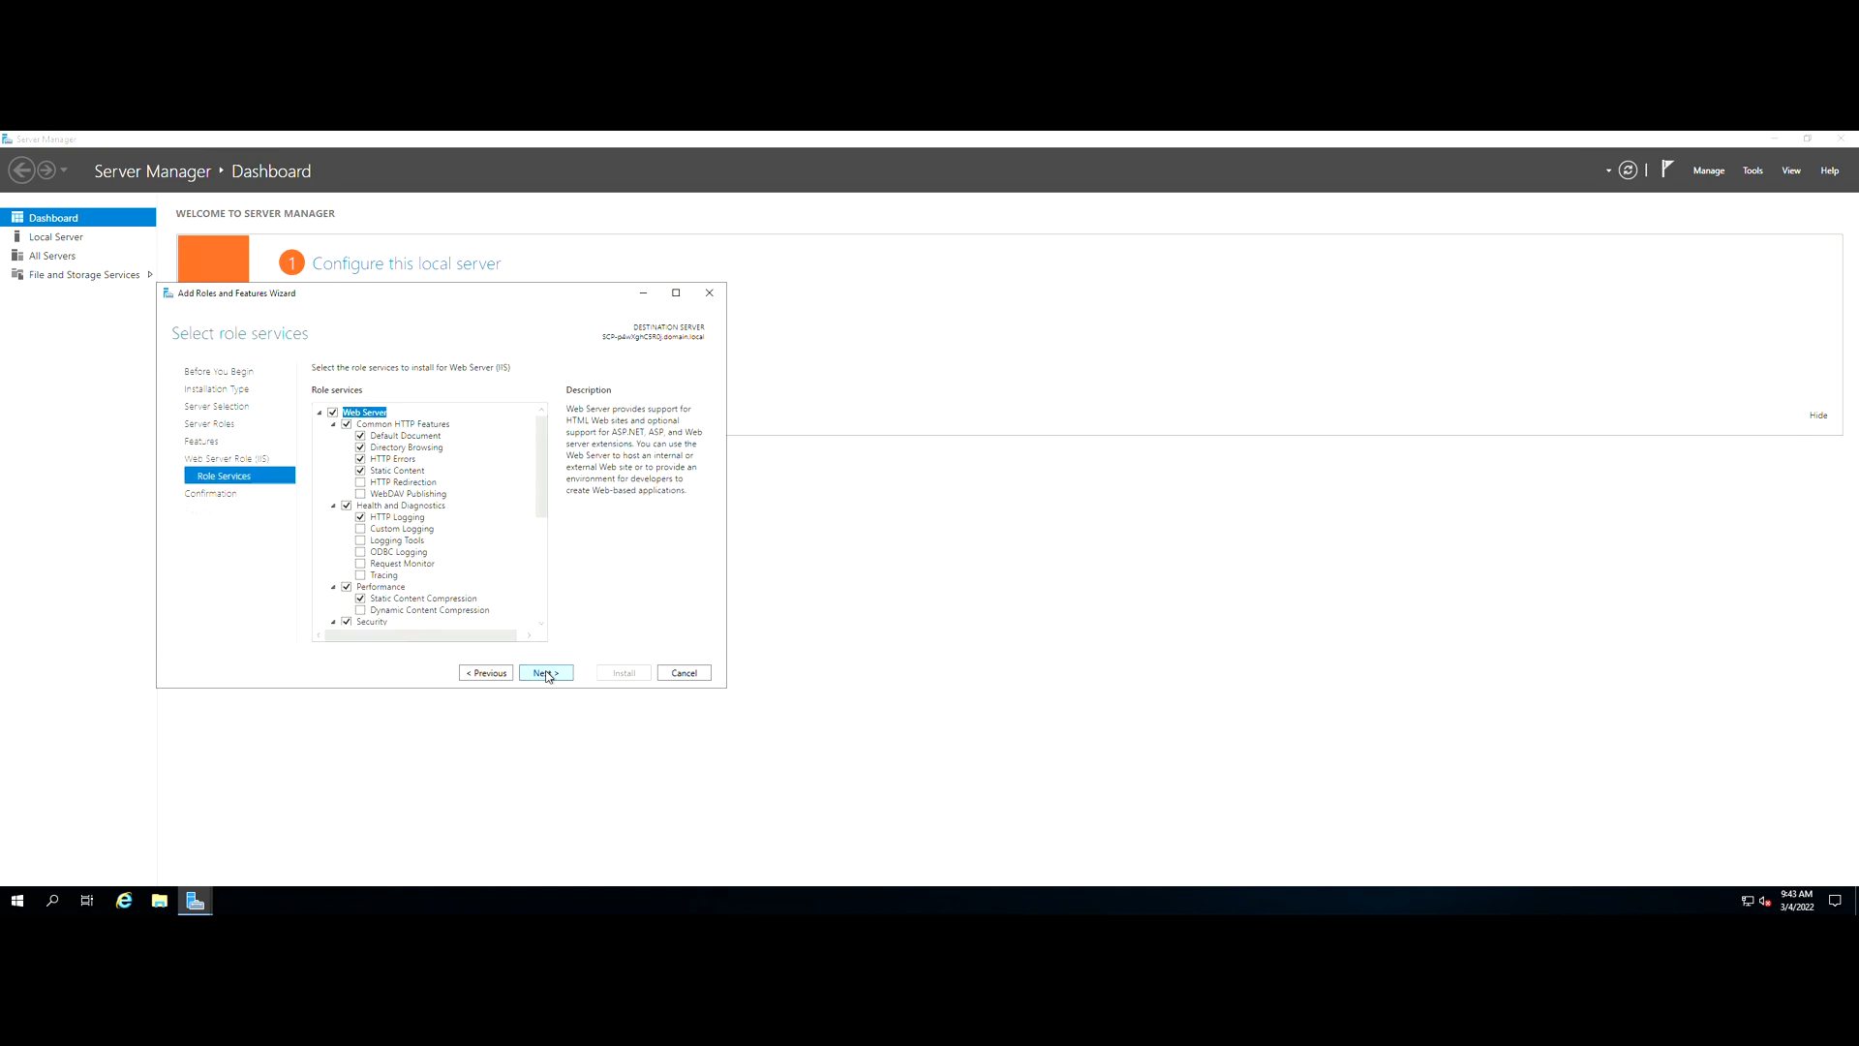
{"action": "left_click", "coordinate": [401, 562]}
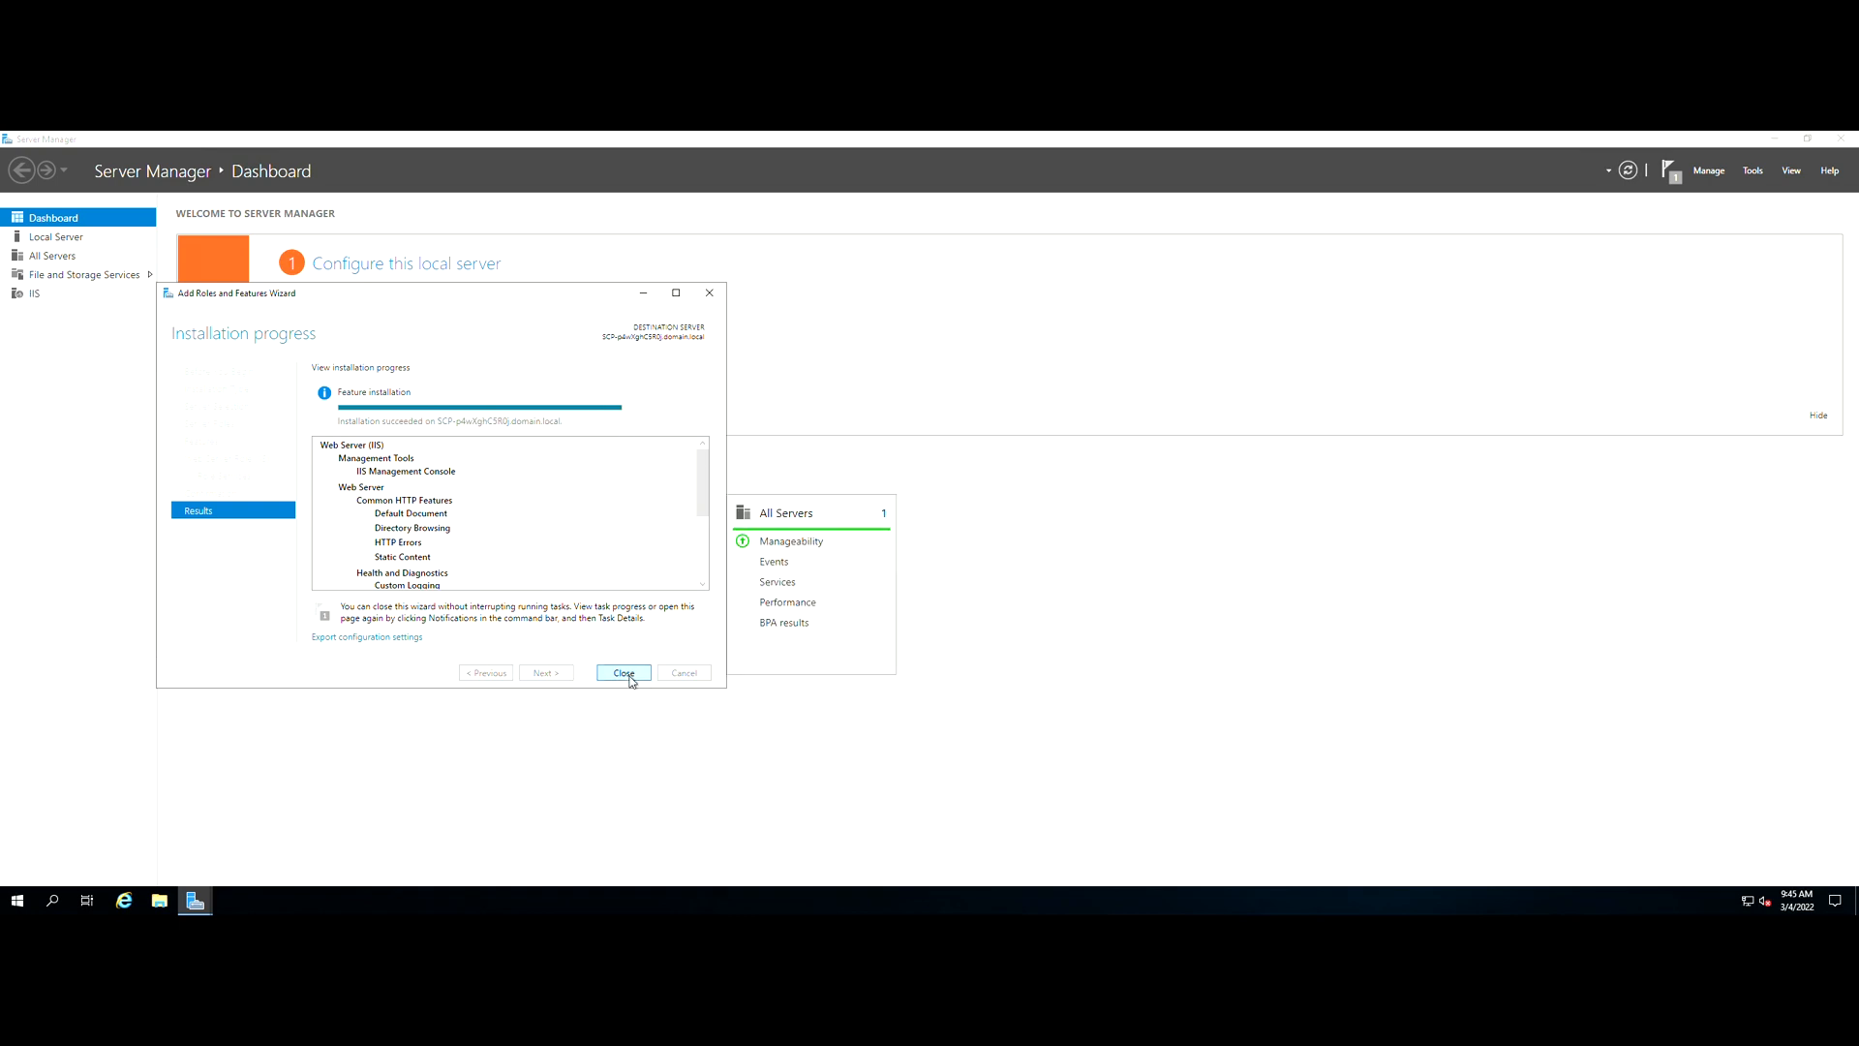
Step: Close the wizard after the Web Server (IIS) installation succeeds
{"action": "left_click", "coordinate": [624, 672]}
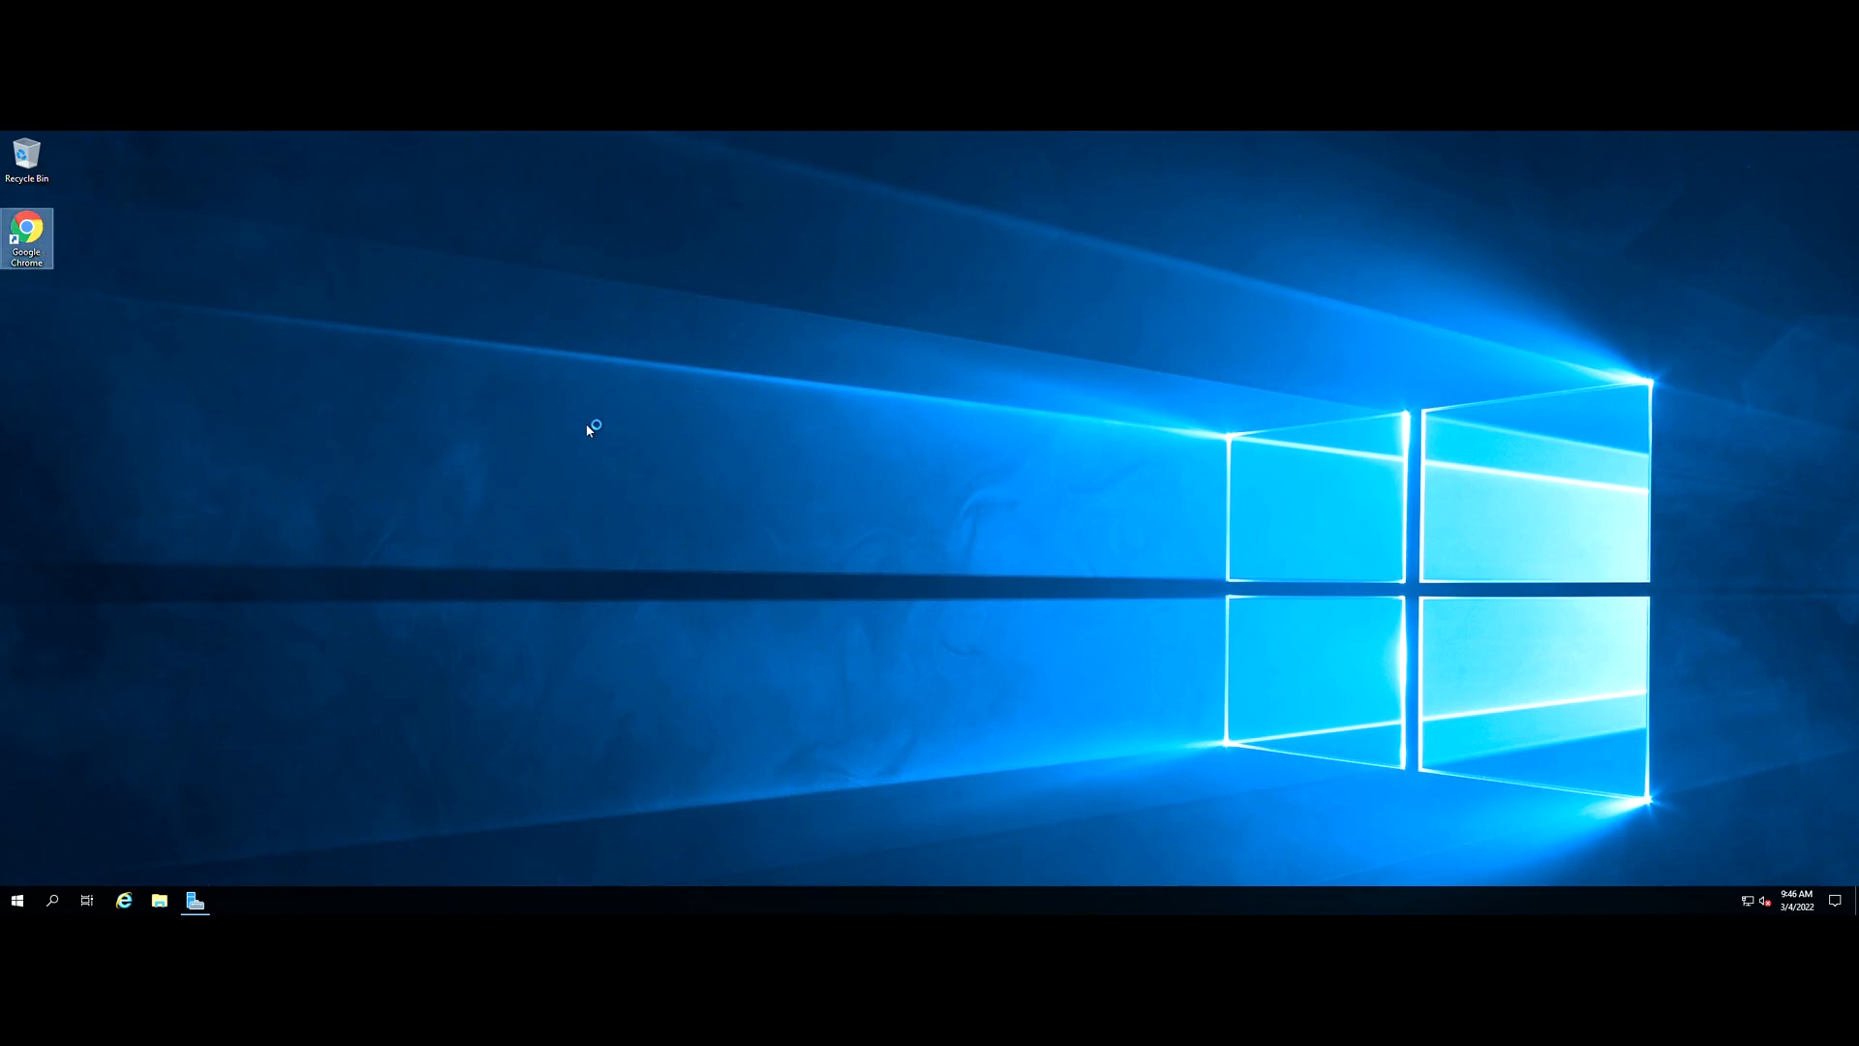
{"action": "double_click", "coordinate": [25, 239]}
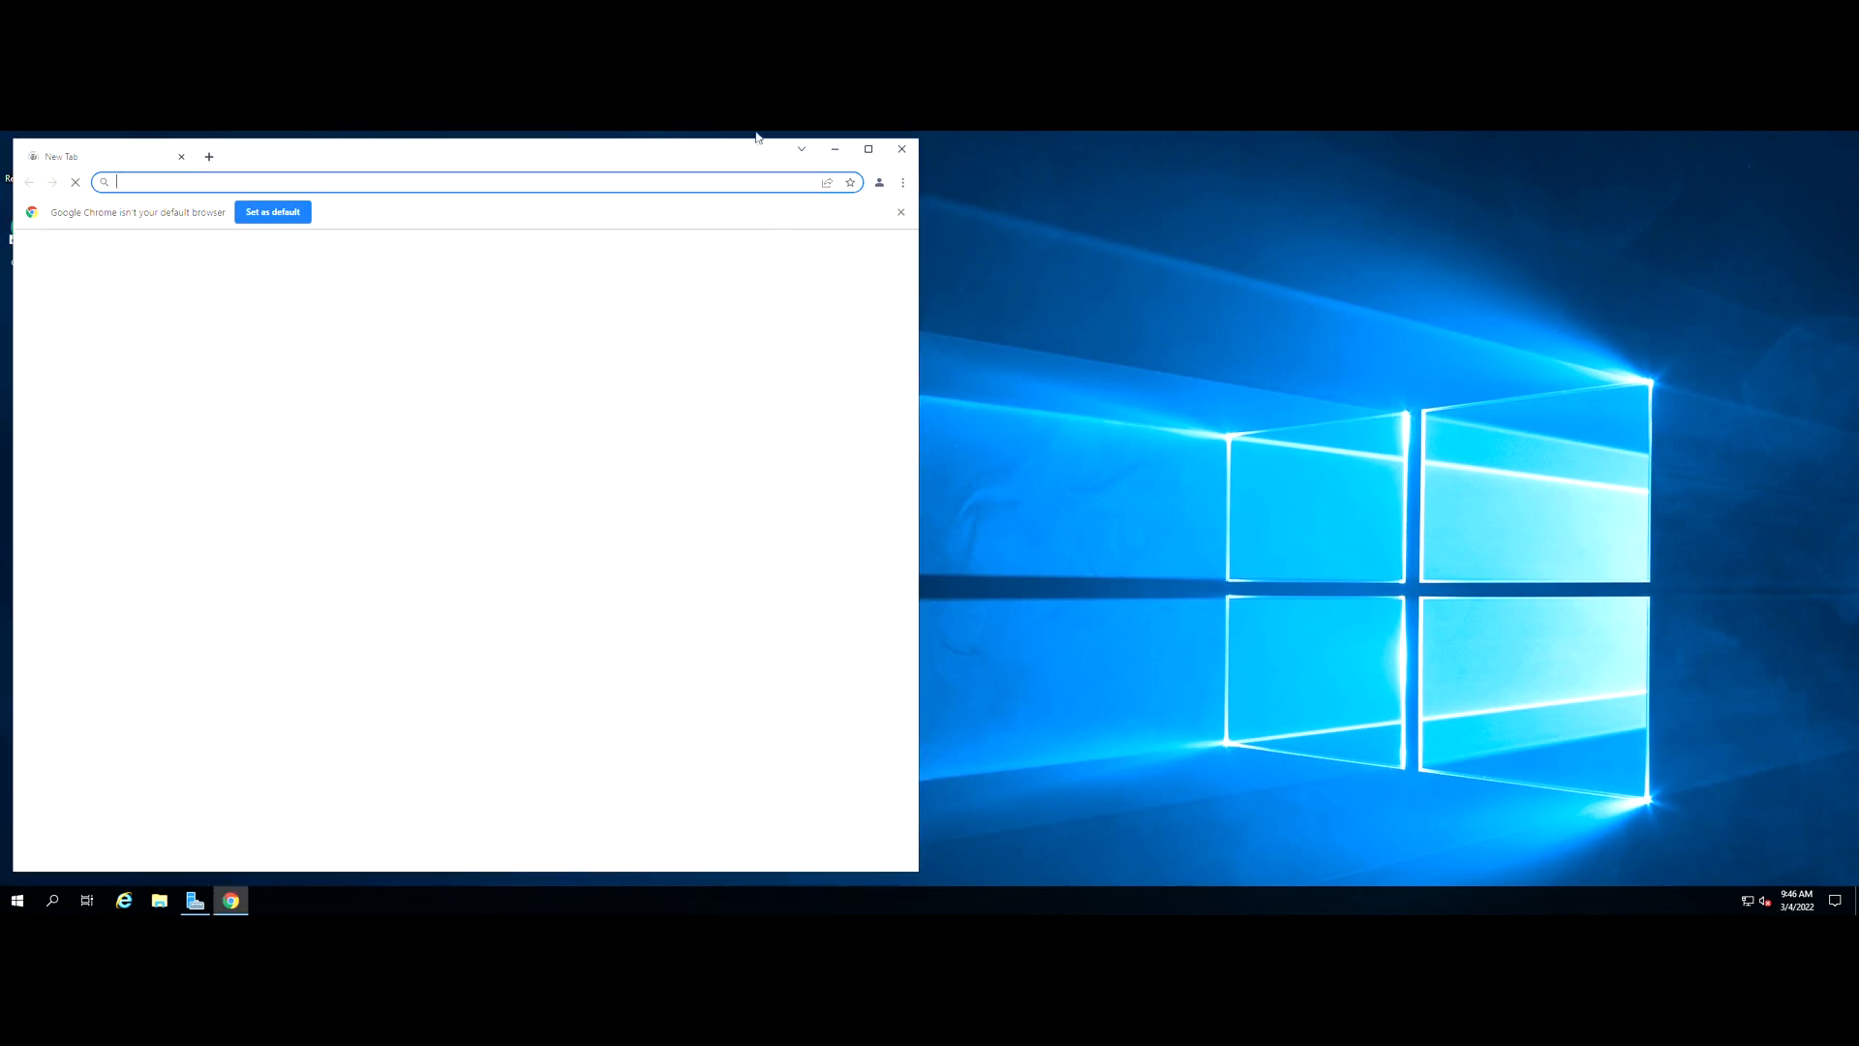
{"action": "left_click", "coordinate": [868, 148]}
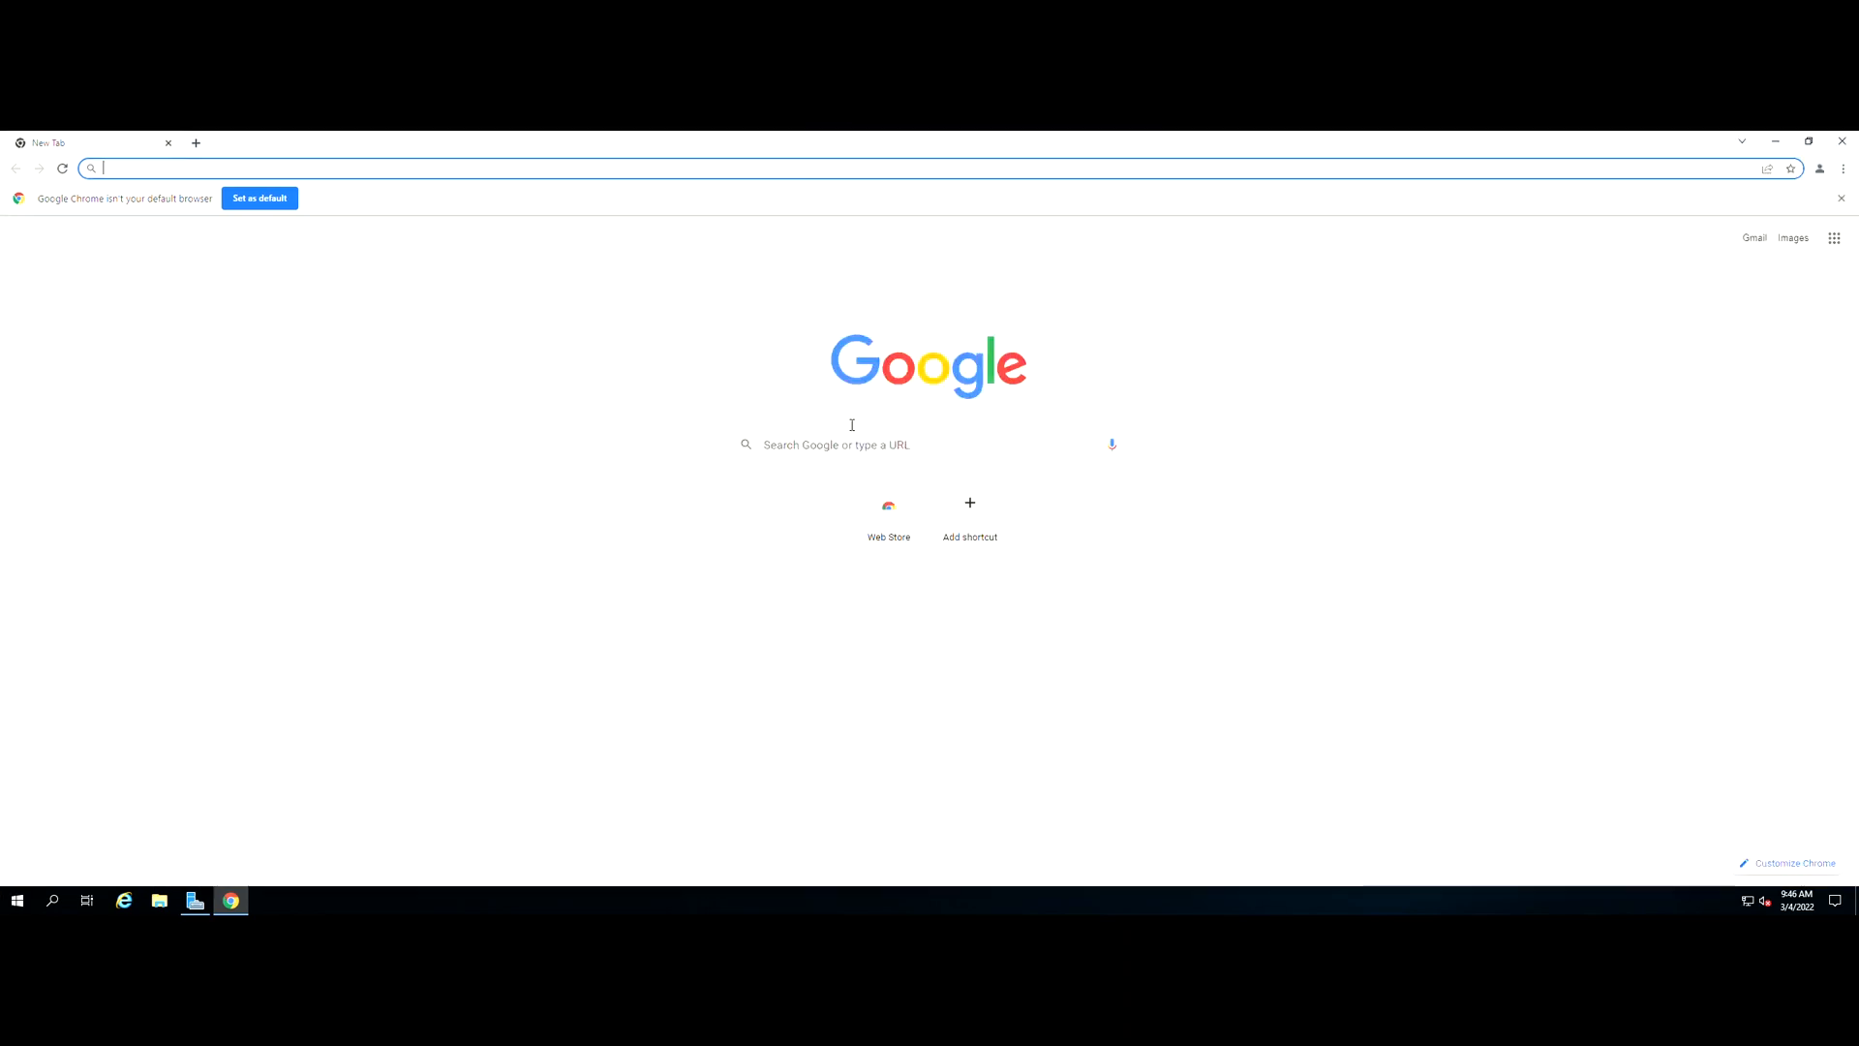
{"action": "type", "text": "http://localhost"}
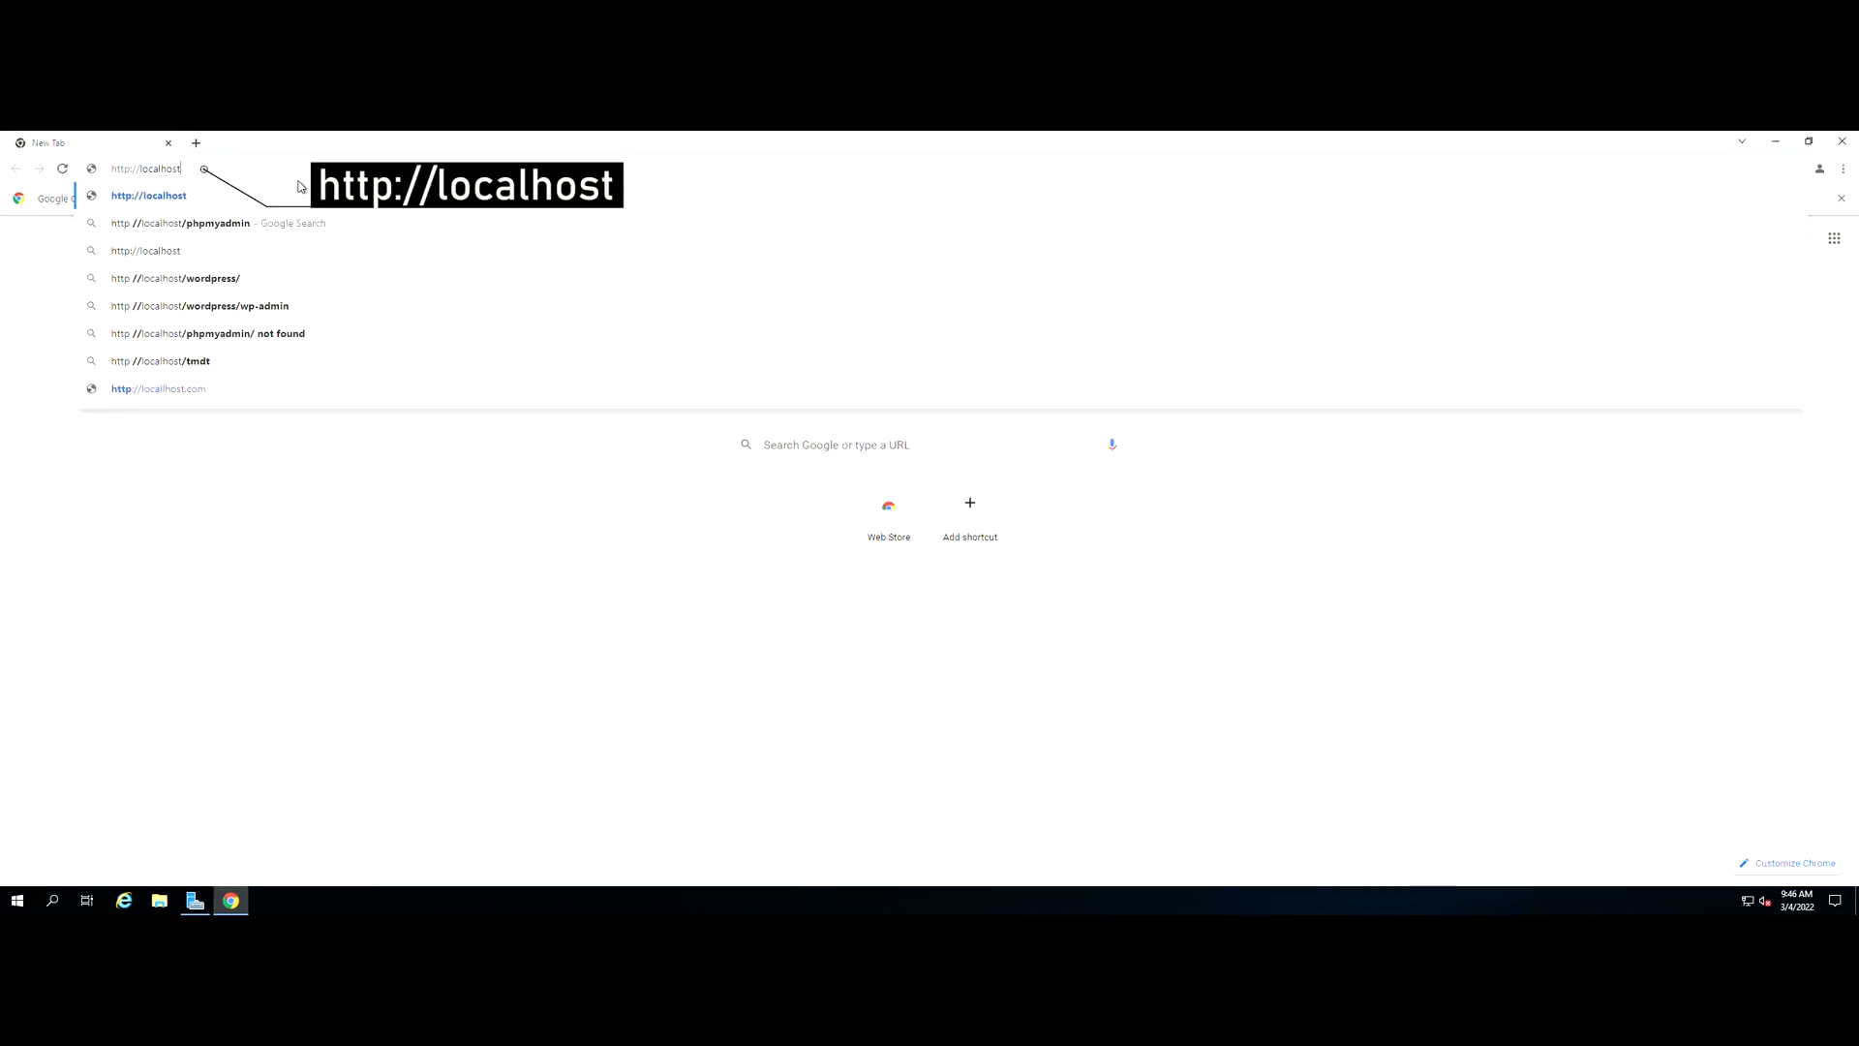